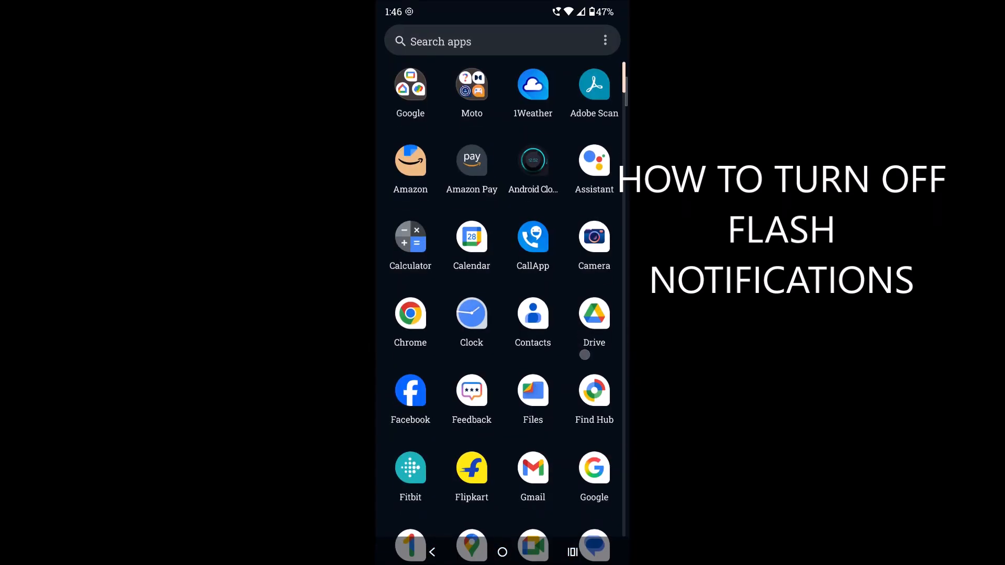
Scroll the app drawer and launch the Settings app.
scroll(down, 3)
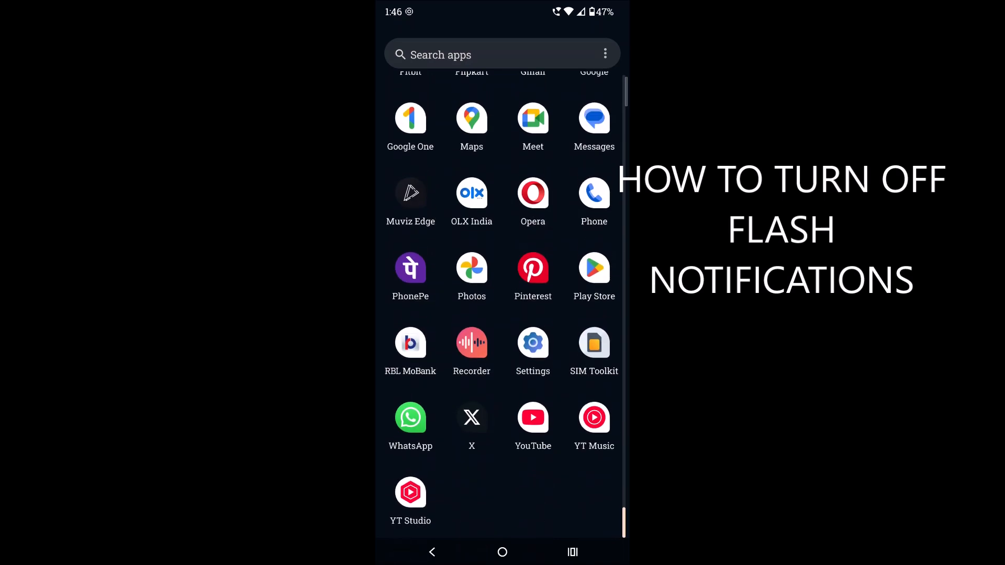
click(532, 343)
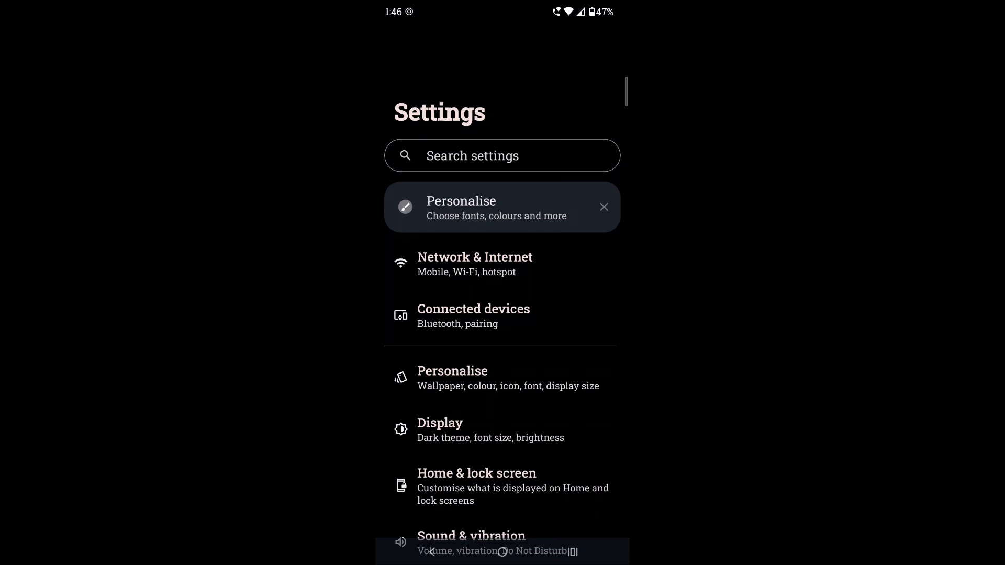
Scroll the Notifications page down to the General section showing Flash notifications.
scroll(down, 3)
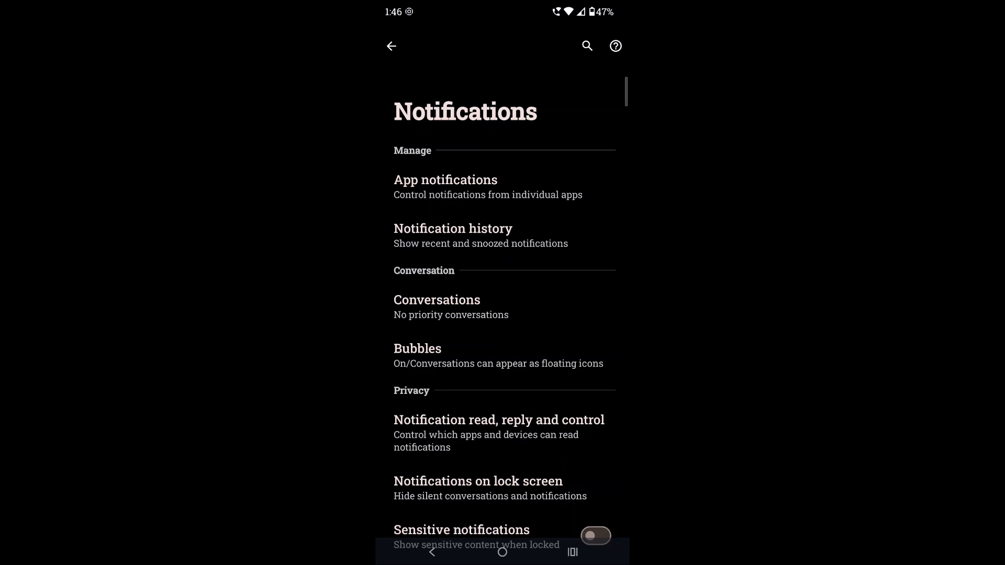
scroll(down, 3)
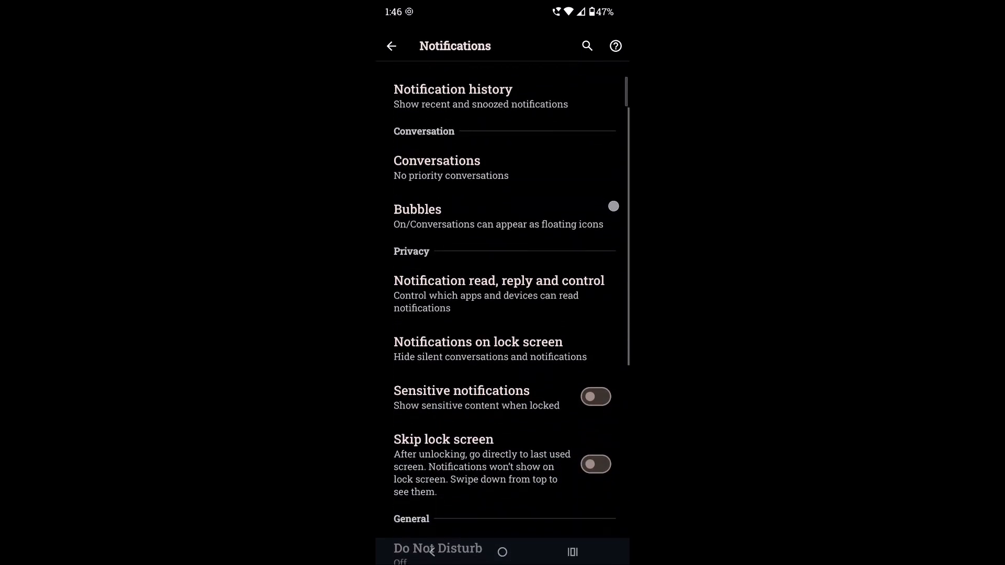
scroll(down, 3)
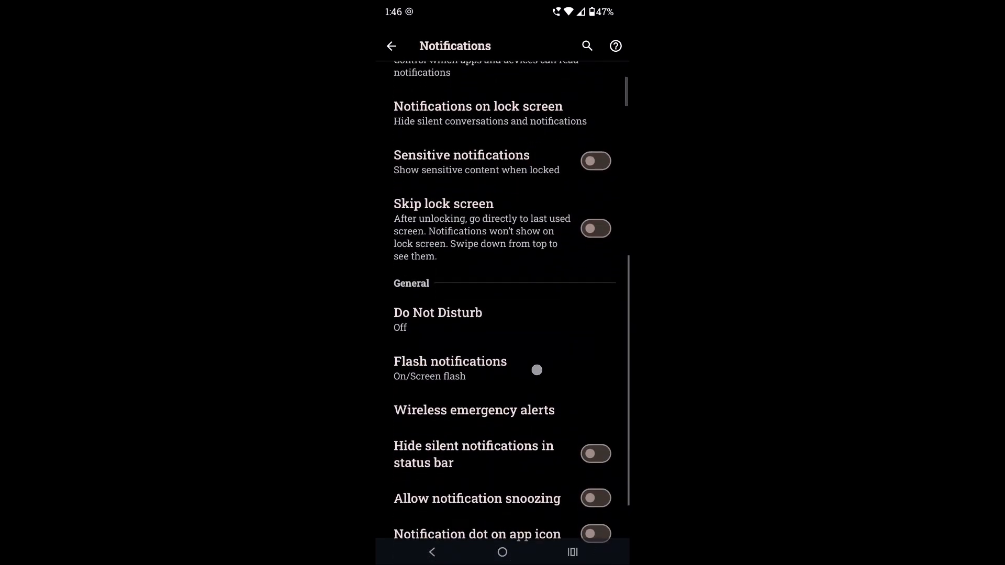
On the Flash notifications page, toggle Screen flash off, on, then off again.
click(450, 360)
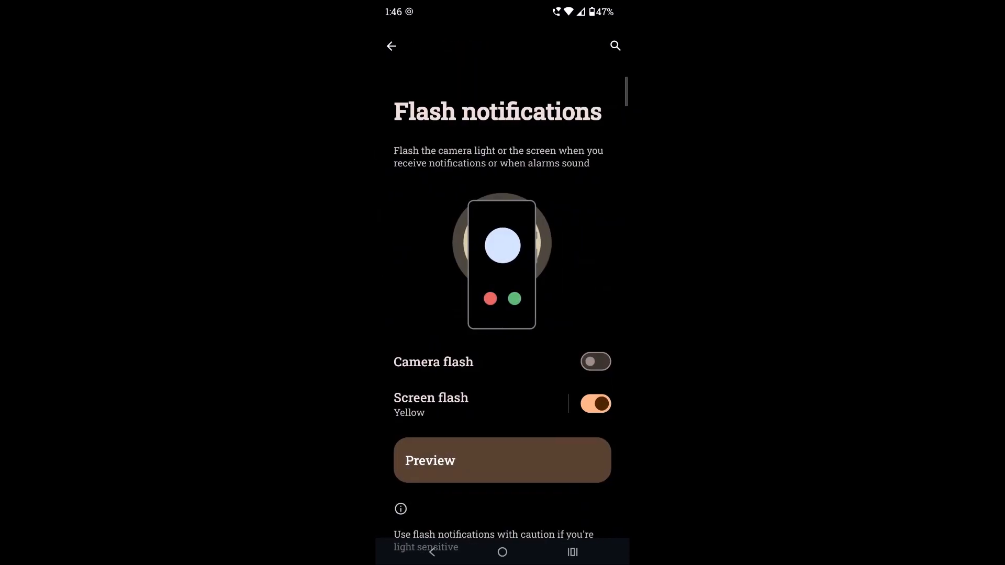
click(594, 403)
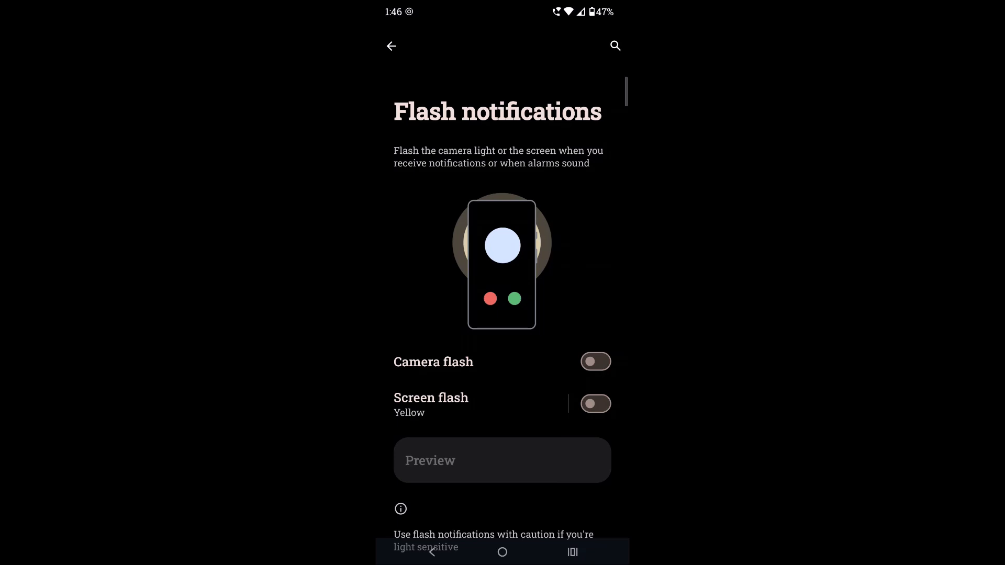
click(595, 403)
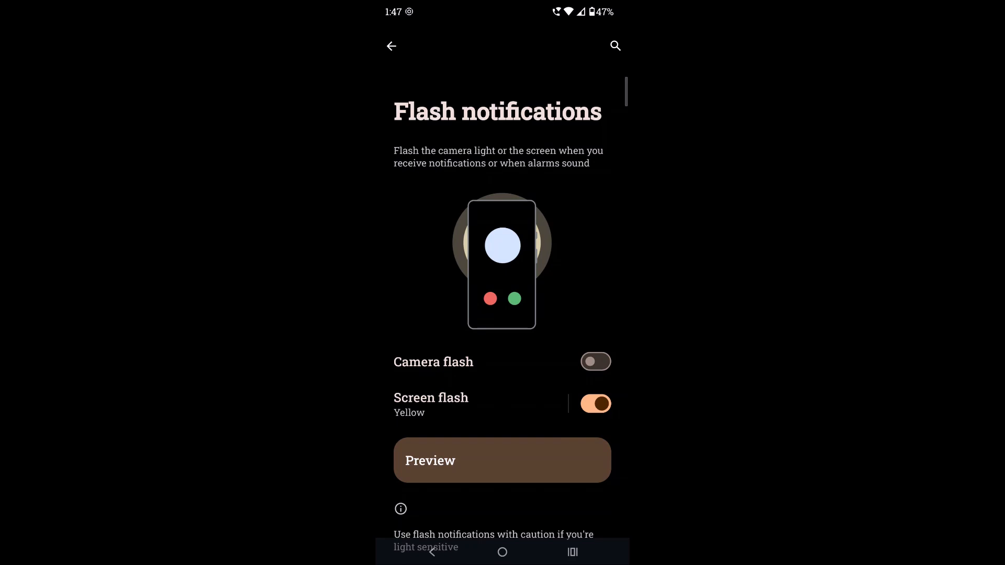
click(594, 403)
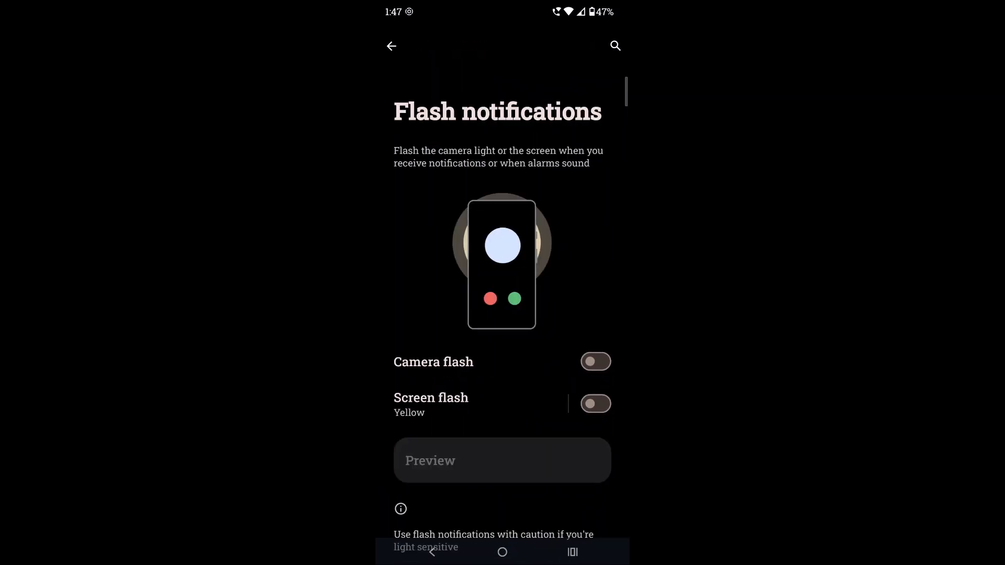
From the main Settings list, search settings for "flash" and hide the keyboard.
click(392, 46)
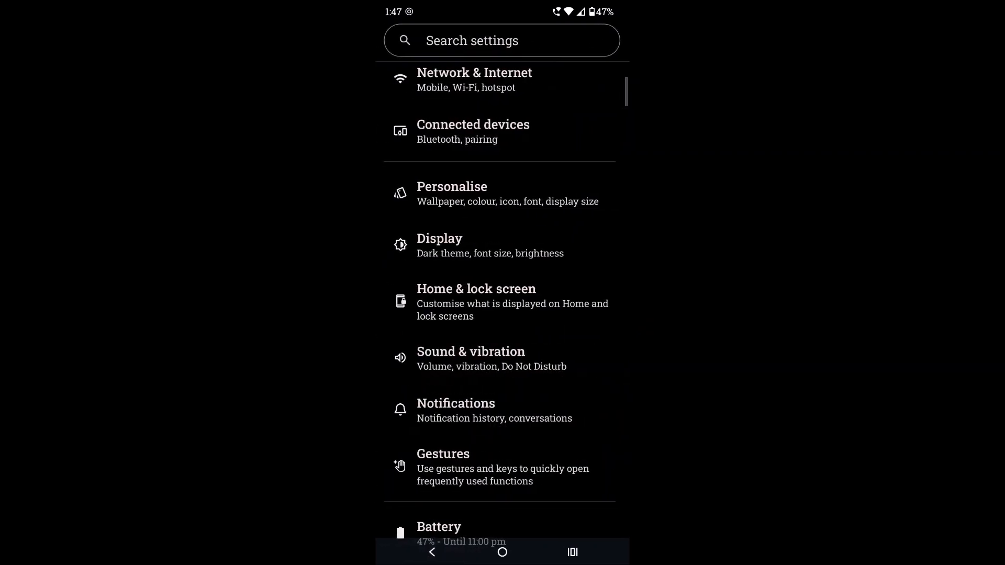
click(502, 40)
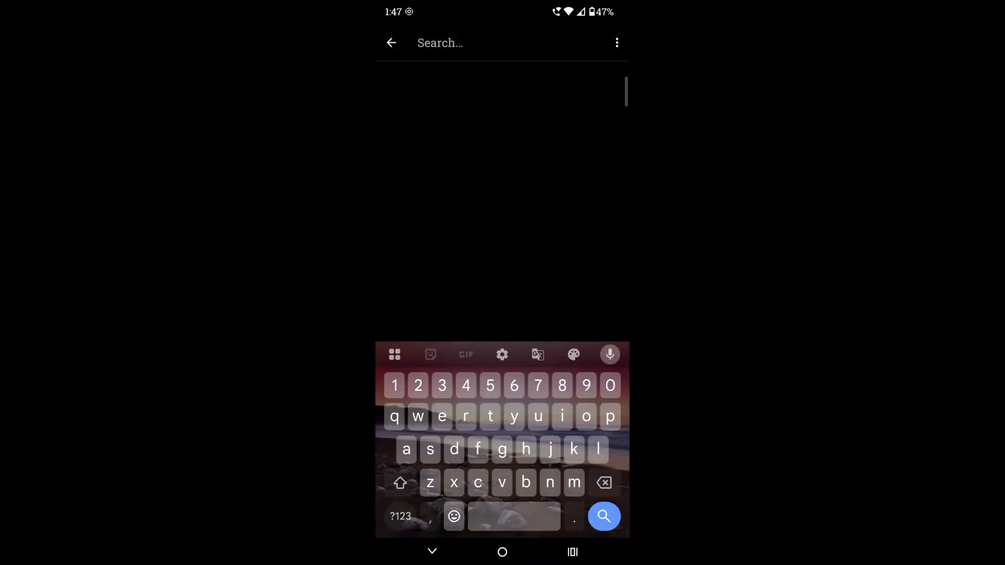
text(flash)
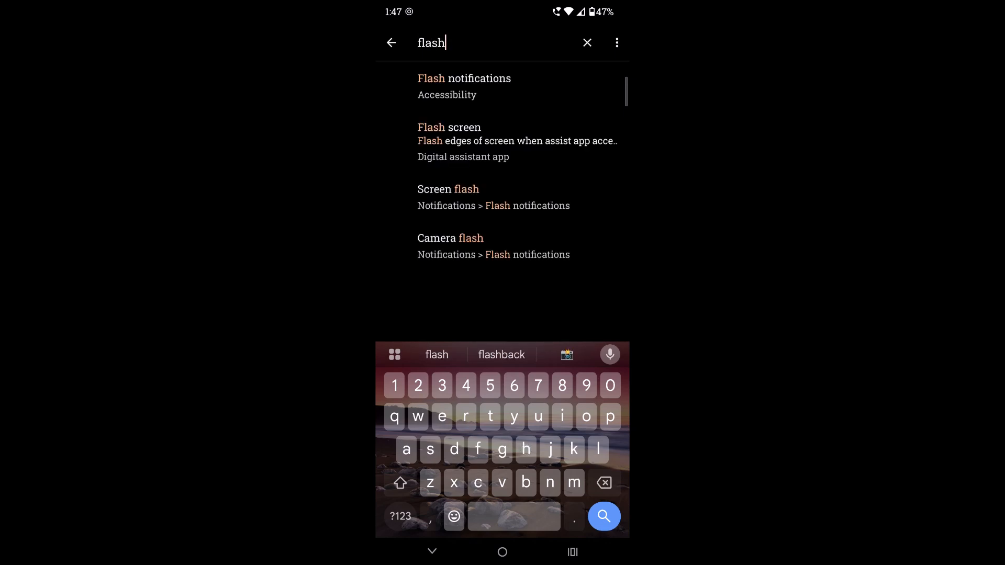
click(463, 86)
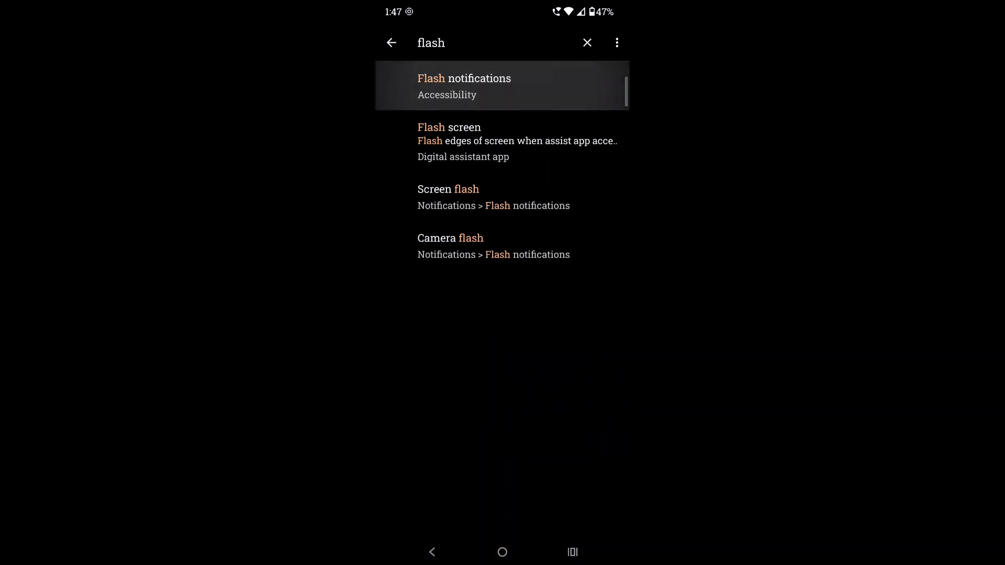
Open Flash notifications via the search result and Accessibility to confirm both flashes are off.
click(463, 86)
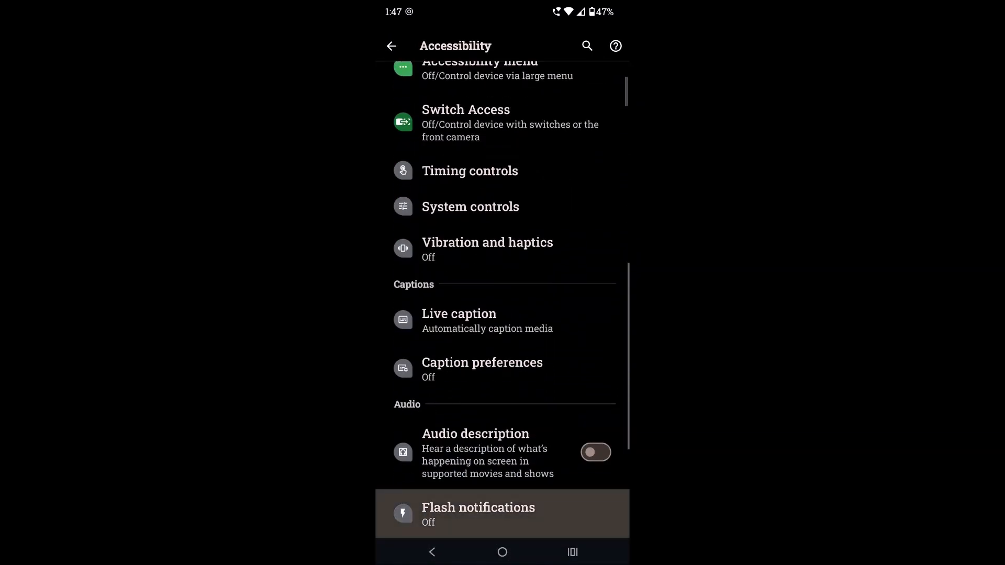
click(477, 513)
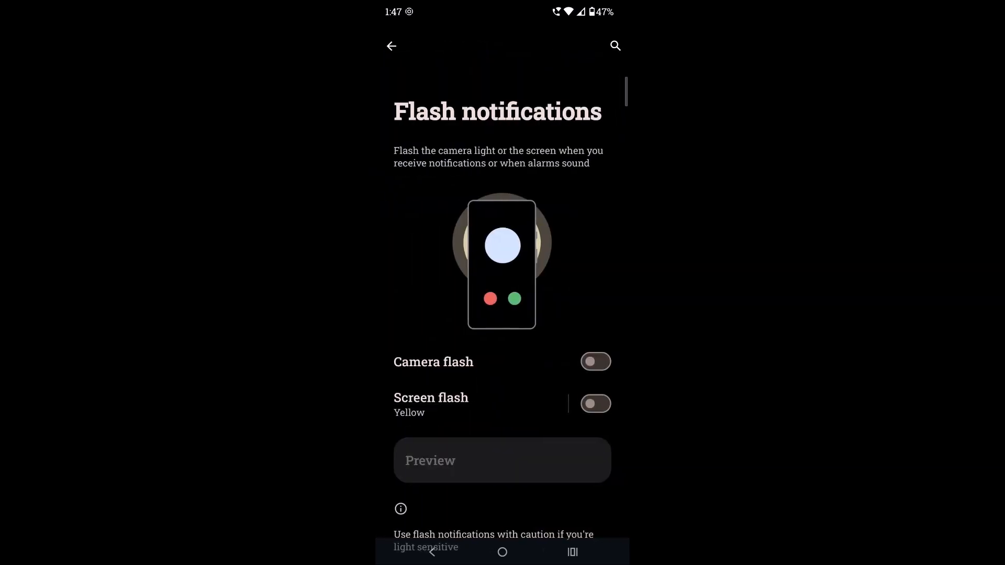